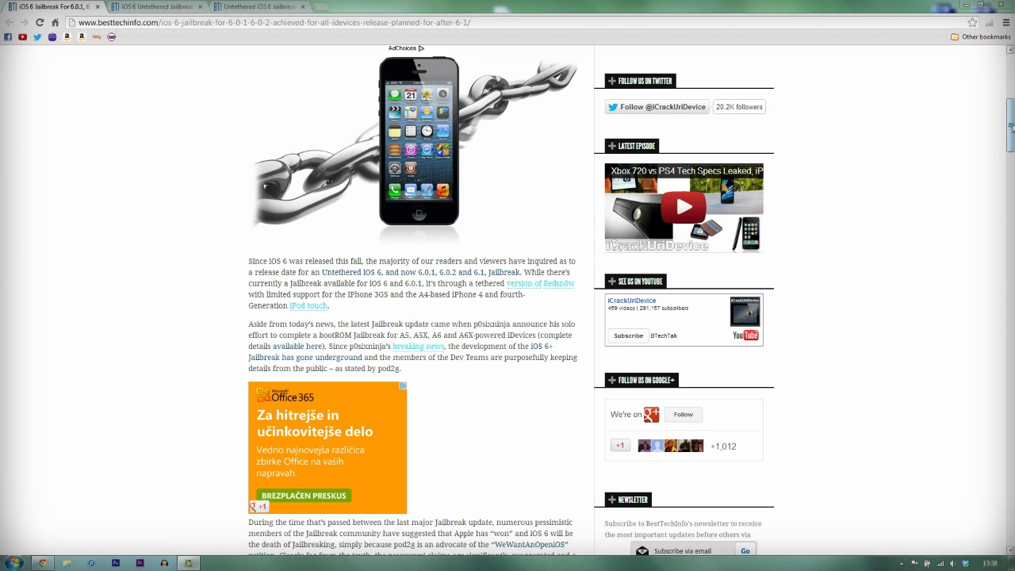
- Scroll down through the first iOS 6 untethered jailbreak article
scroll("down", 3)
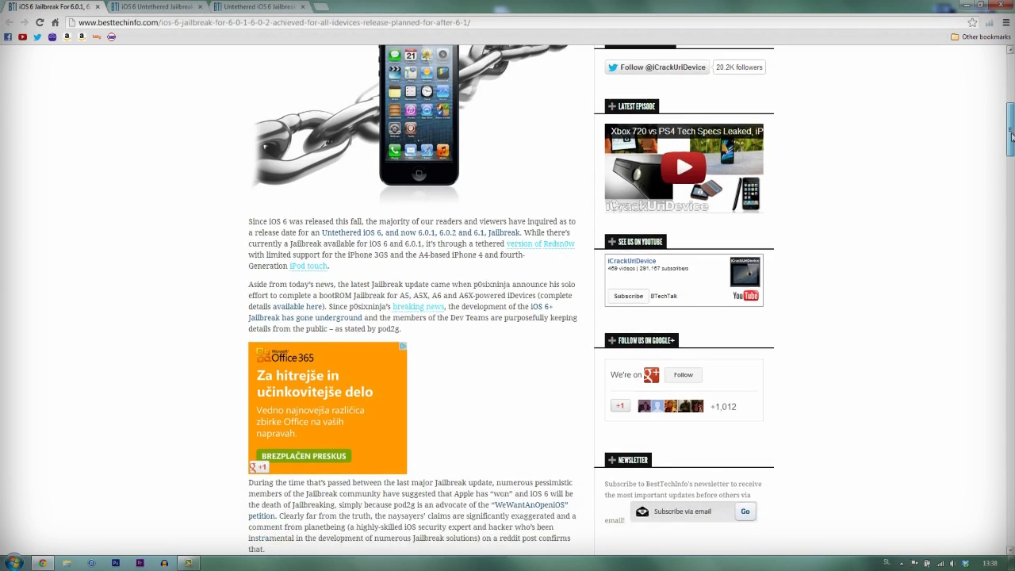
scroll("down", 3)
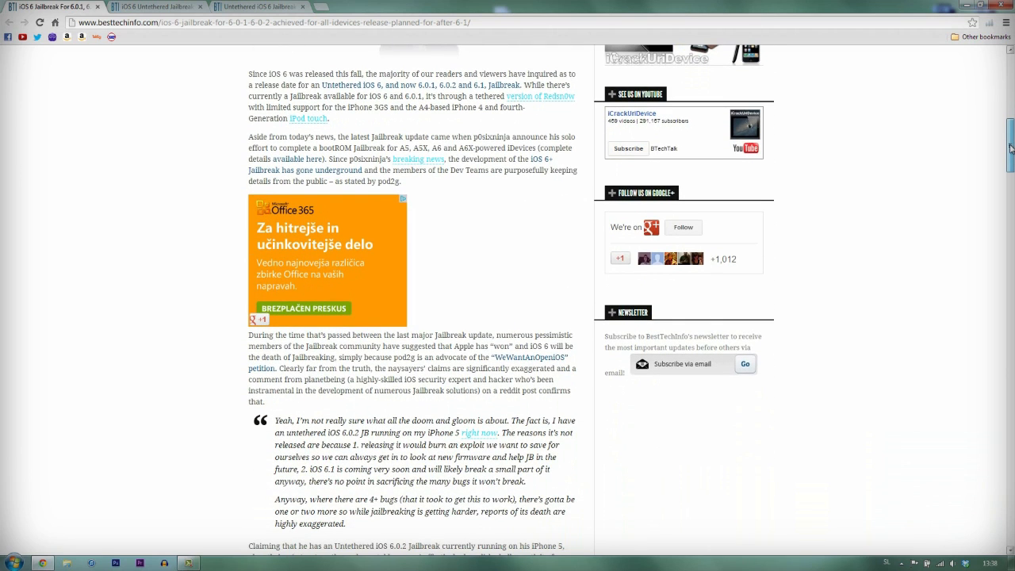
scroll("down", 3)
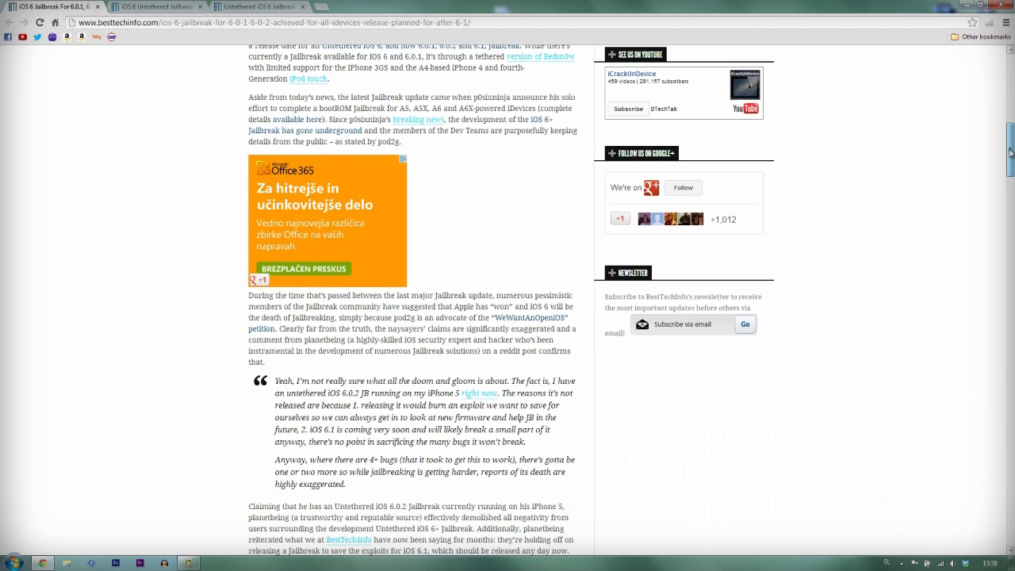
scroll("down", 3)
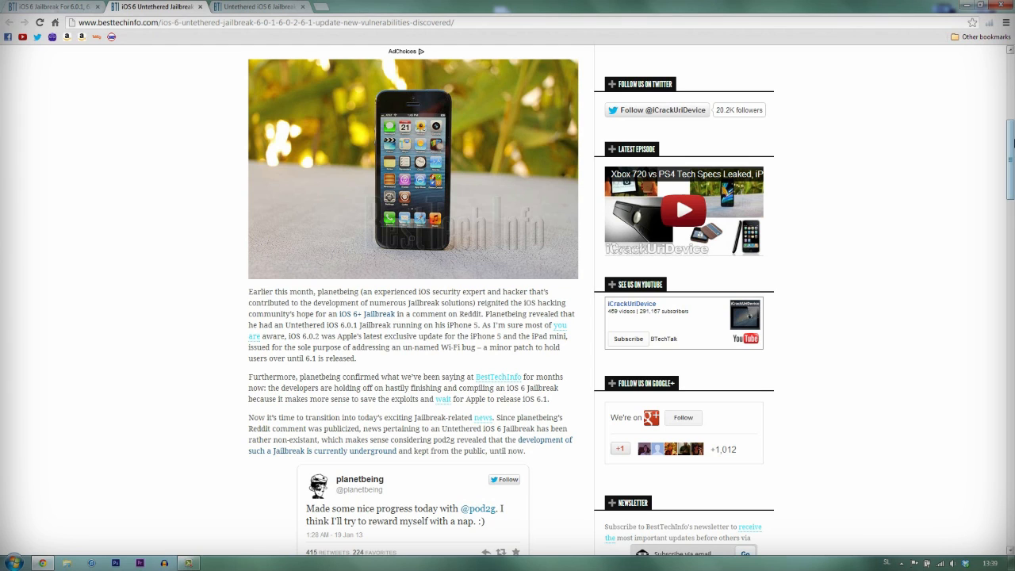
- Scroll through the vulnerabilities article, then switch to the 'Untethered iOS 6 Jailbreak…' tab
scroll("down", 3)
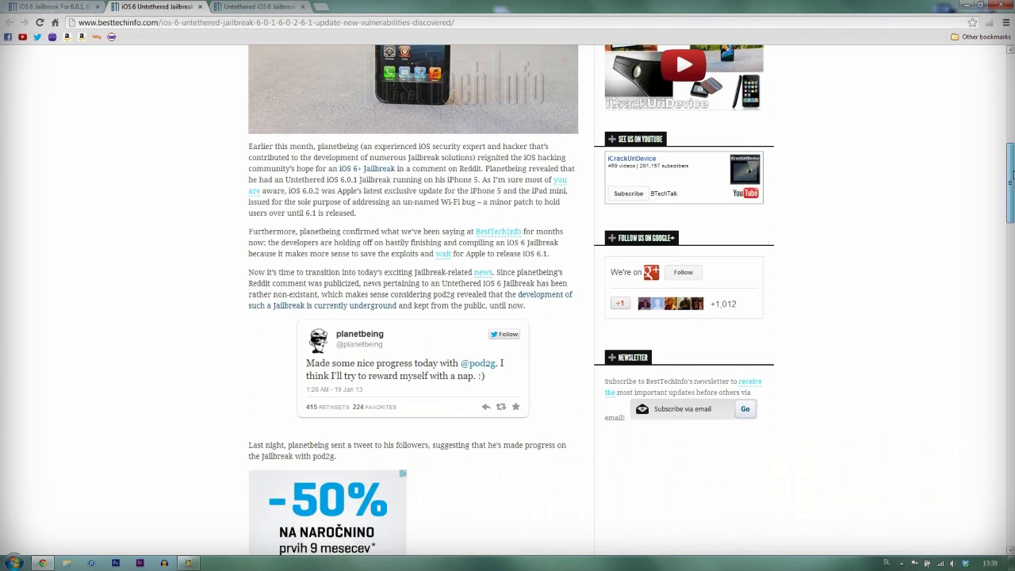
scroll("down", 3)
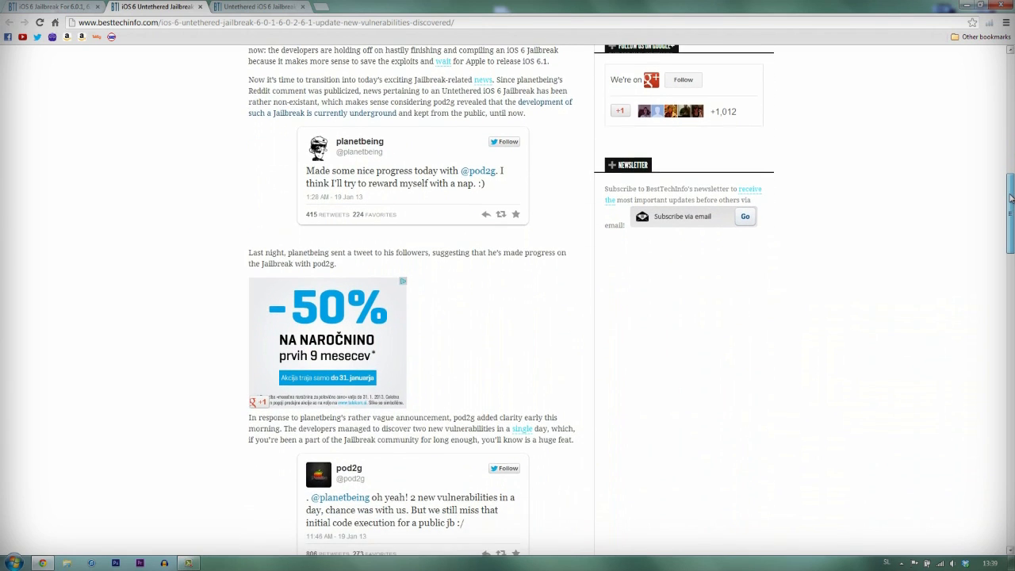
scroll("down", 3)
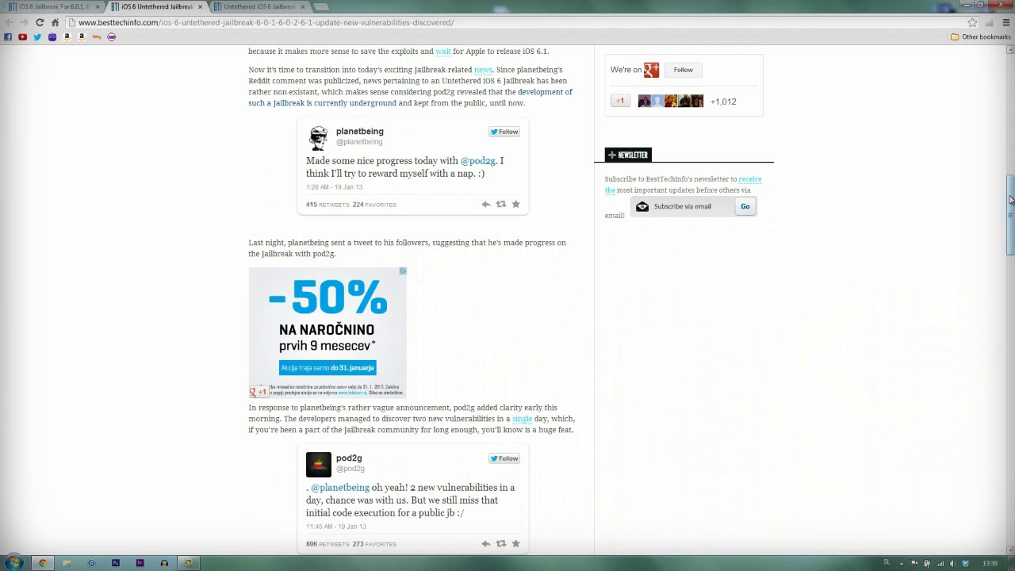
left_click(258, 7)
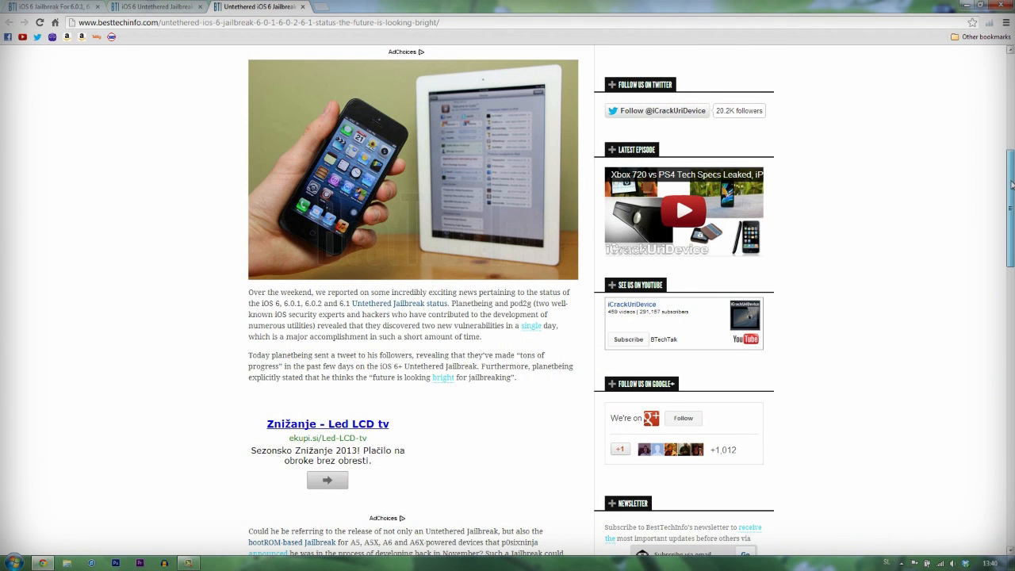
scroll("down", 3)
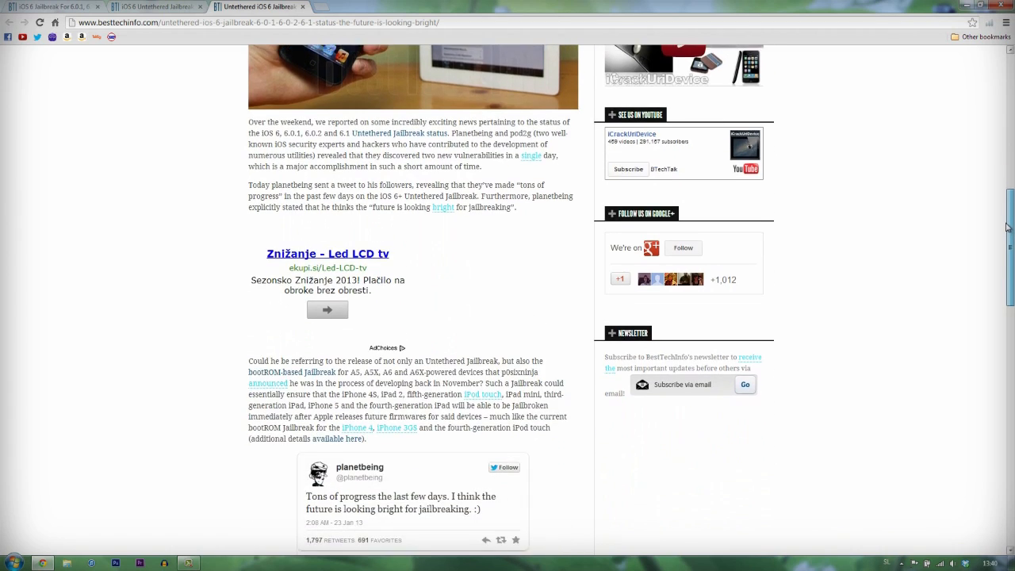
scroll("down", 3)
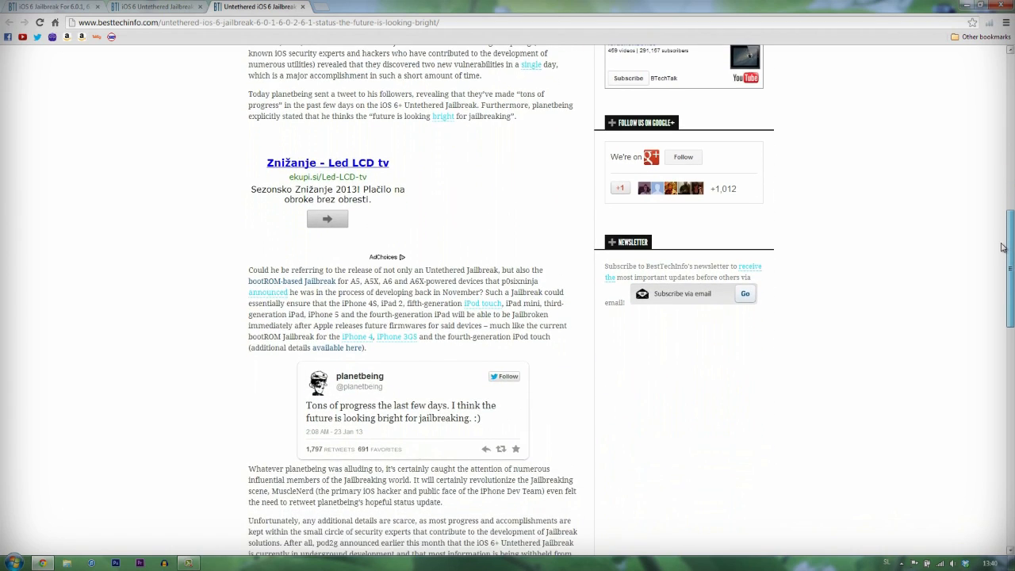
scroll("down", 3)
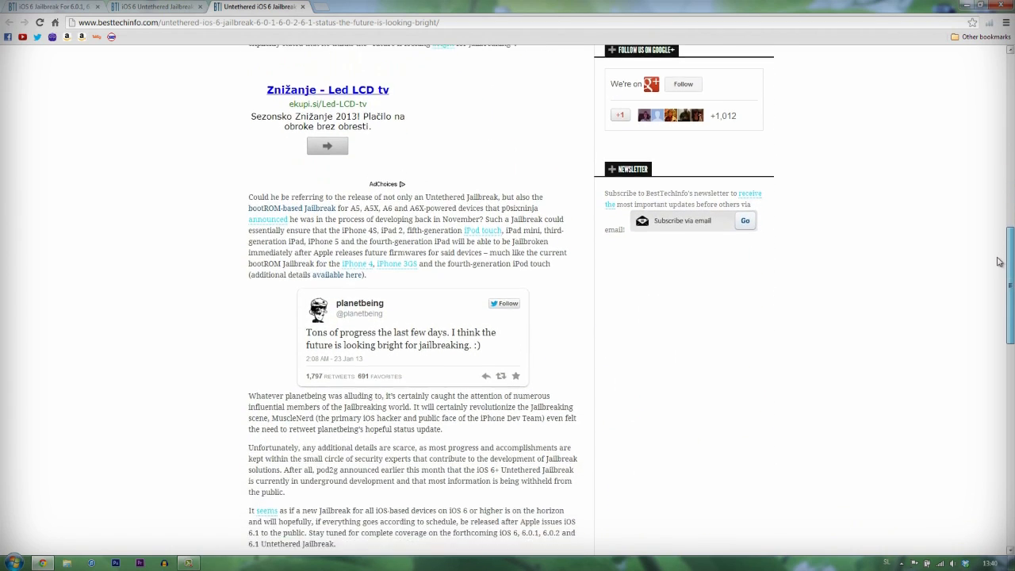